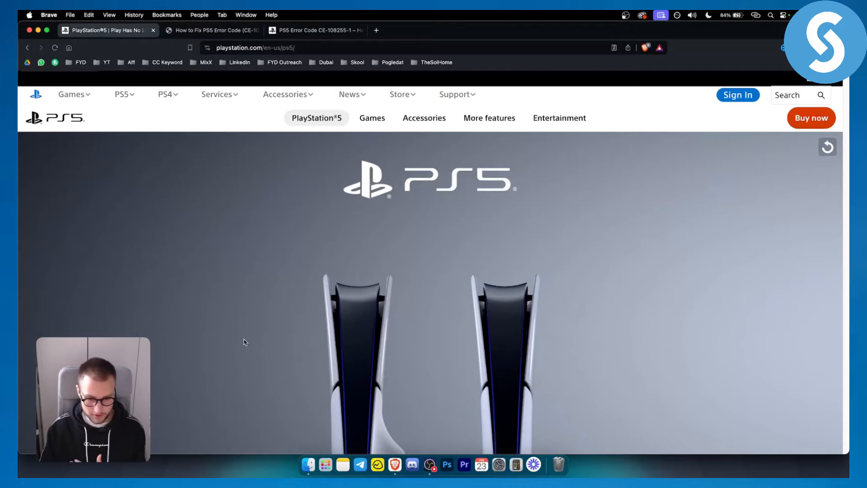
# Step: Switch to the PS5 error CE-108255-1 guide article tab showing the causes section
pyautogui.click(210, 30)
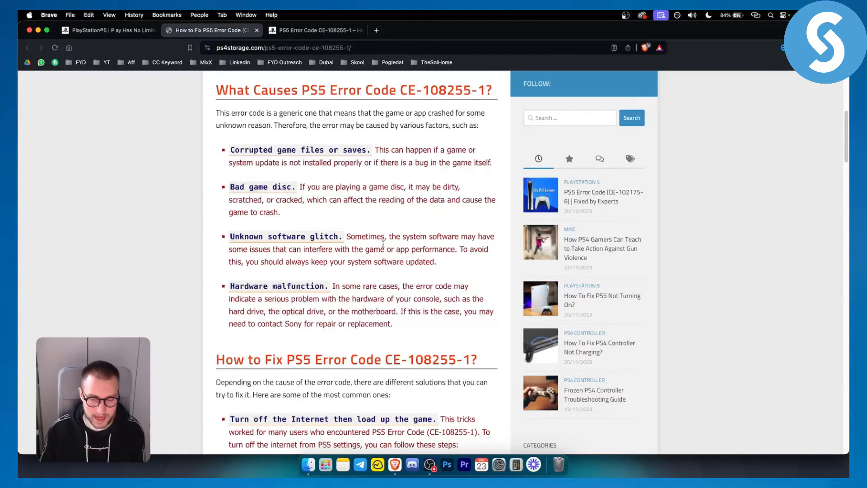
# Step: Scroll past the causes list to the 'How to Fix PS5 Error Code CE-108255-1?' section
pyautogui.scroll(-3)
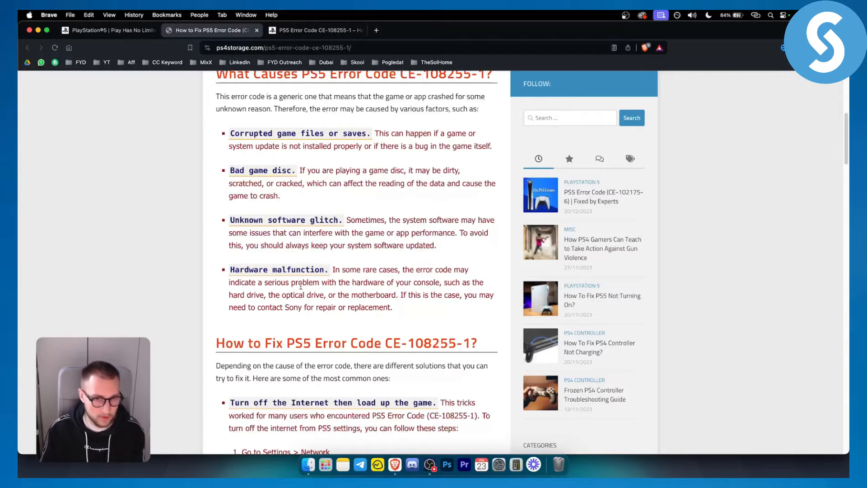
pyautogui.scroll(-3)
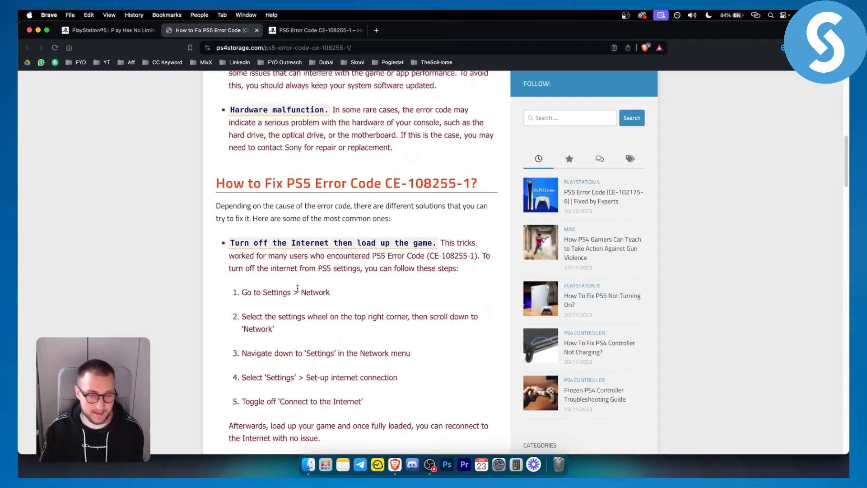
pyautogui.scroll(-3)
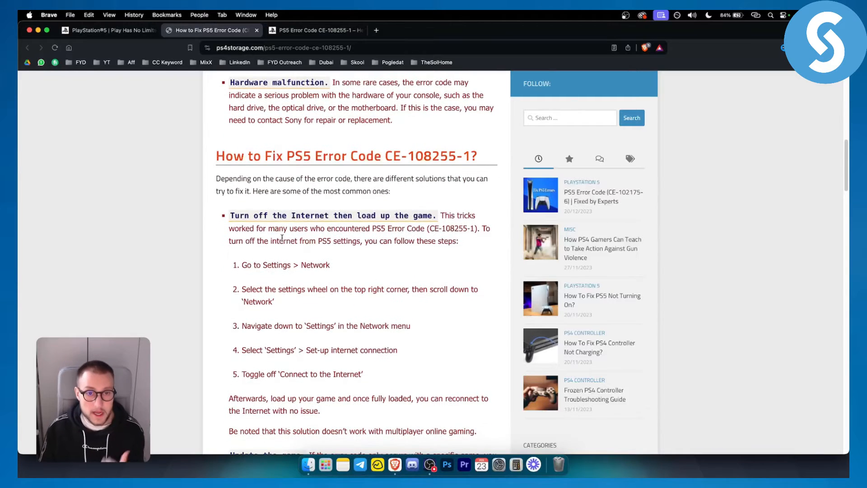
pyautogui.scroll(-3)
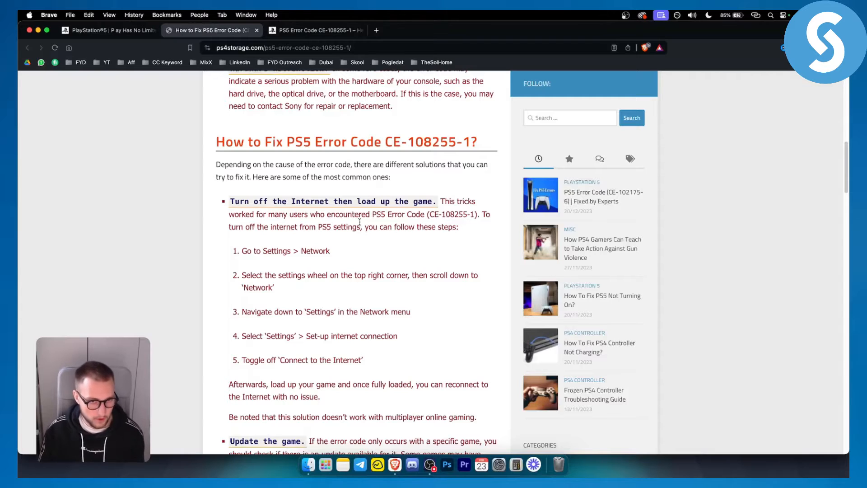
pyautogui.scroll(-3)
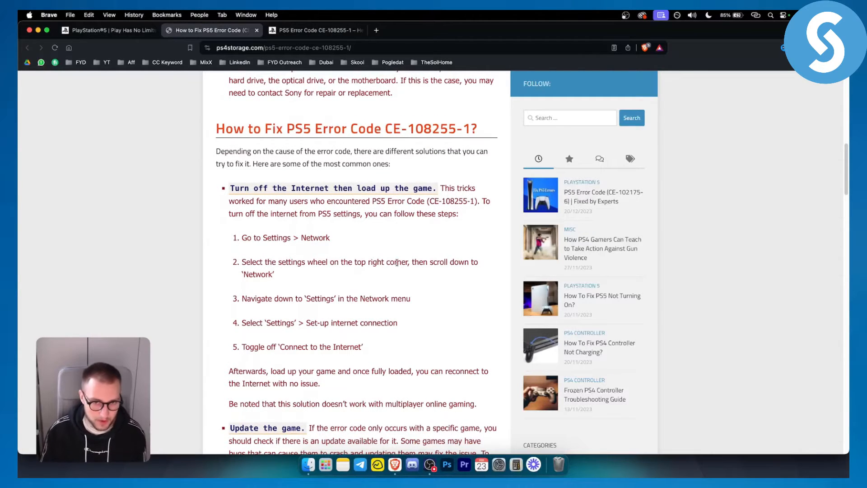
pyautogui.scroll(-3)
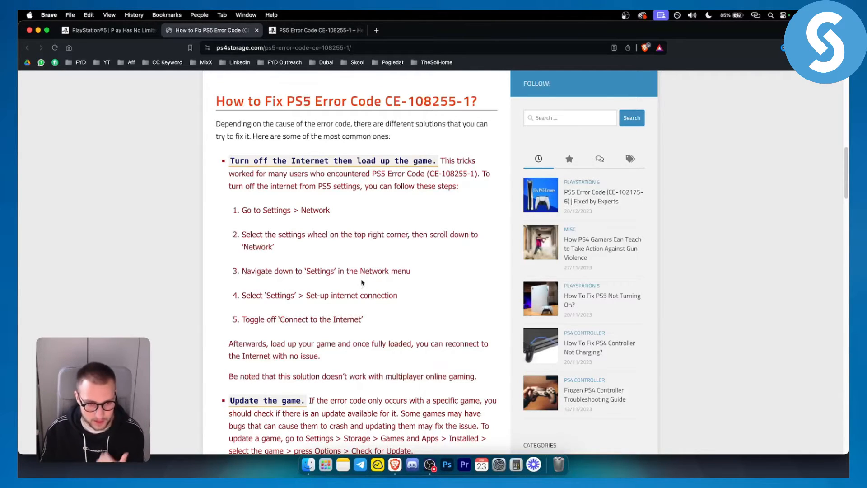
pyautogui.scroll(-3)
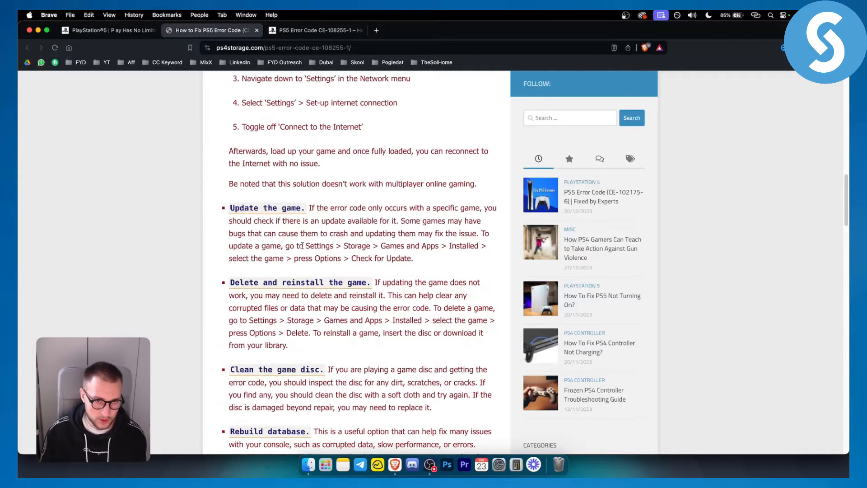
# Step: Highlight 'Settings > Storage > Games and Apps' in the Update the game tip, then continue to the rebuild-database fix
pyautogui.moveTo(306, 246); pyautogui.dragTo(441, 246)
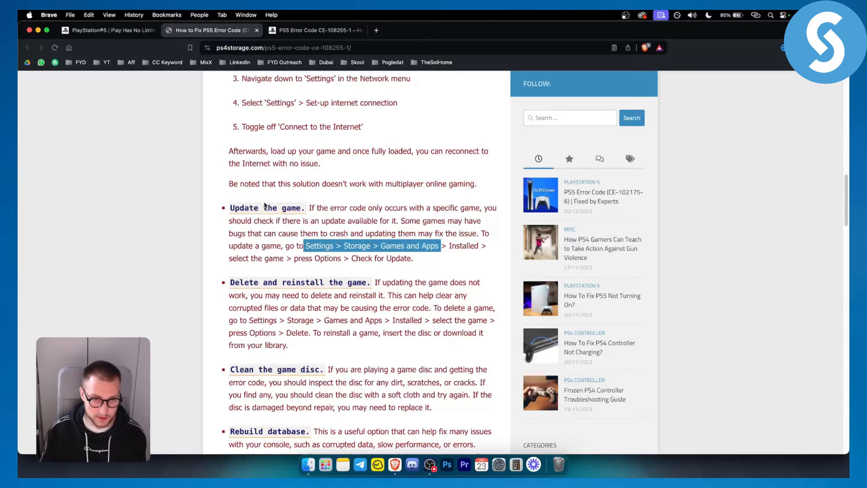
pyautogui.scroll(-3)
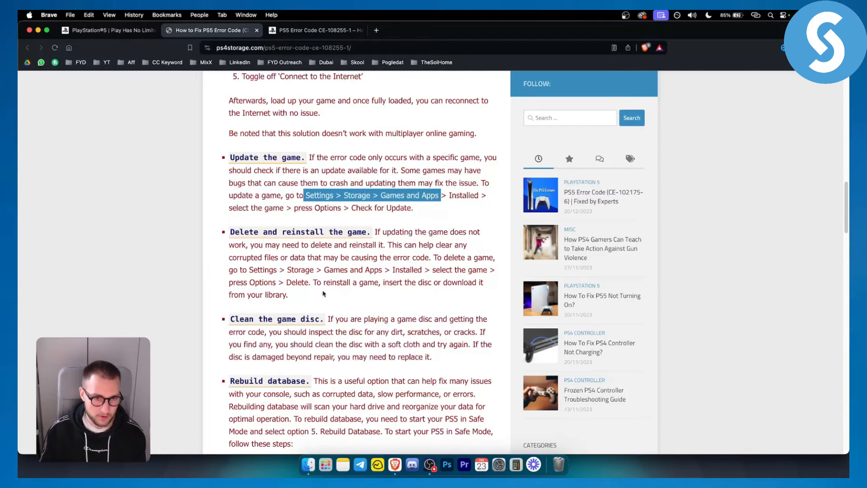
pyautogui.scroll(-3)
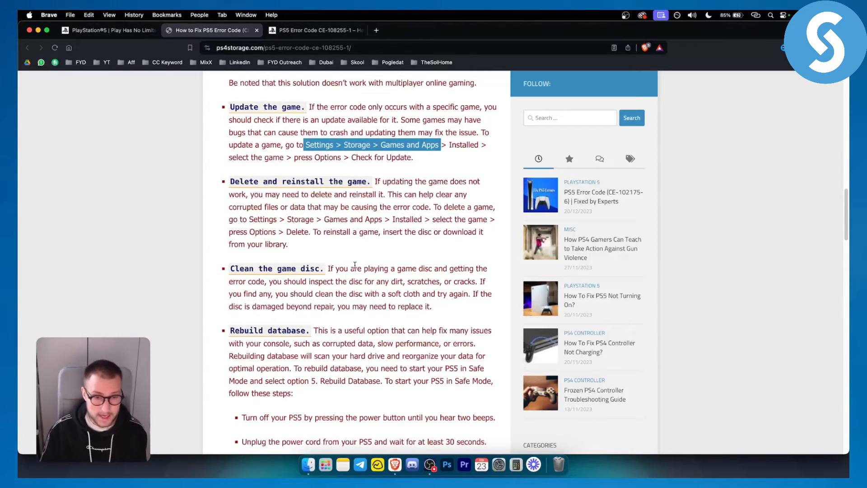
# Step: Highlight the power-off step through pressing power until two beeps, then clear it
pyautogui.scroll(-3)
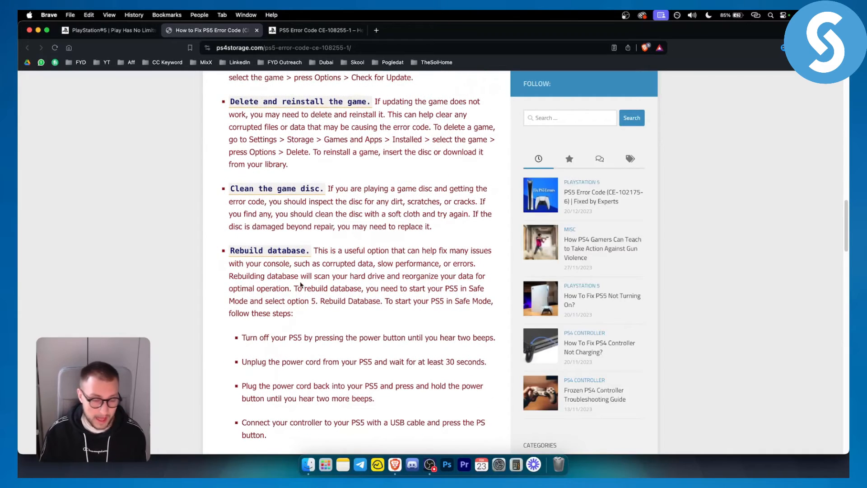
pyautogui.scroll(-3)
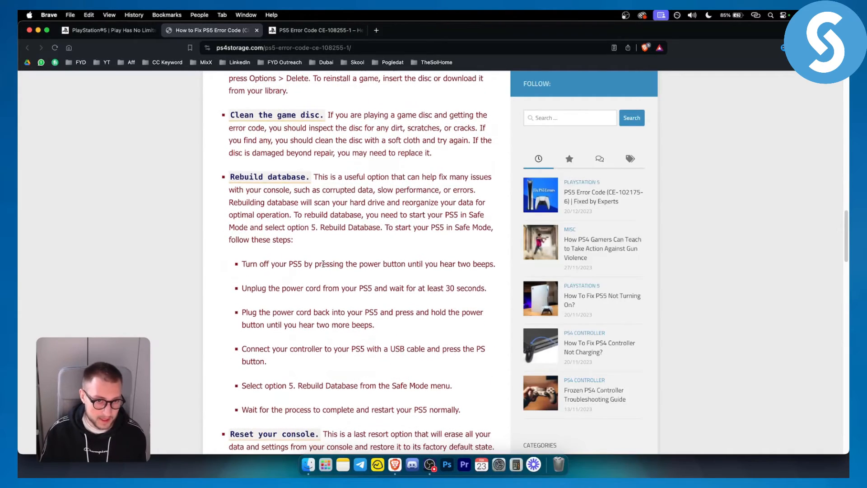
pyautogui.moveTo(289, 255); pyautogui.dragTo(364, 255)
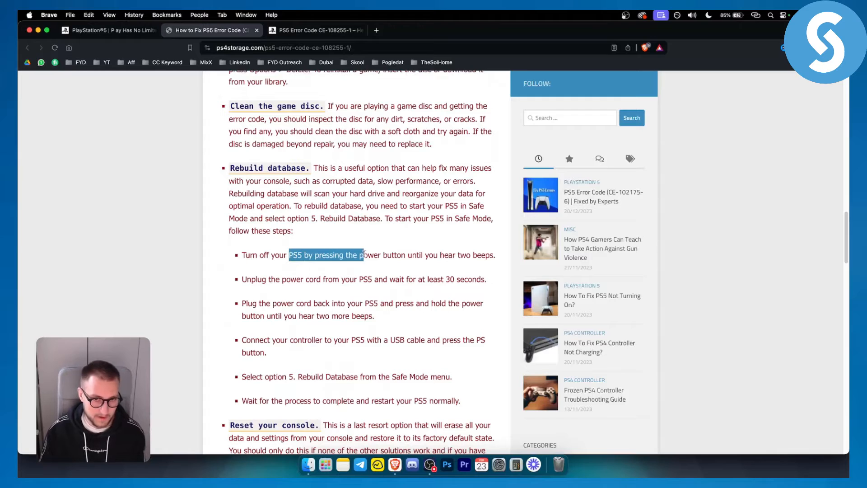
pyautogui.moveTo(362, 255); pyautogui.dragTo(466, 255)
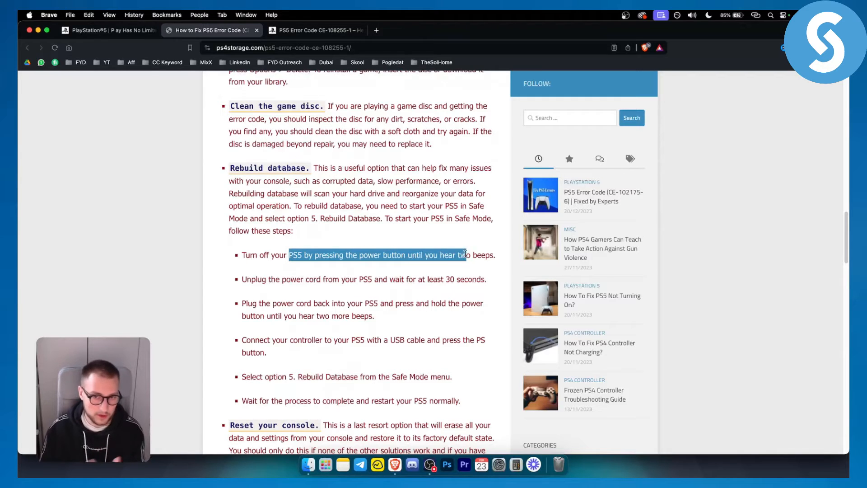
pyautogui.click(282, 279)
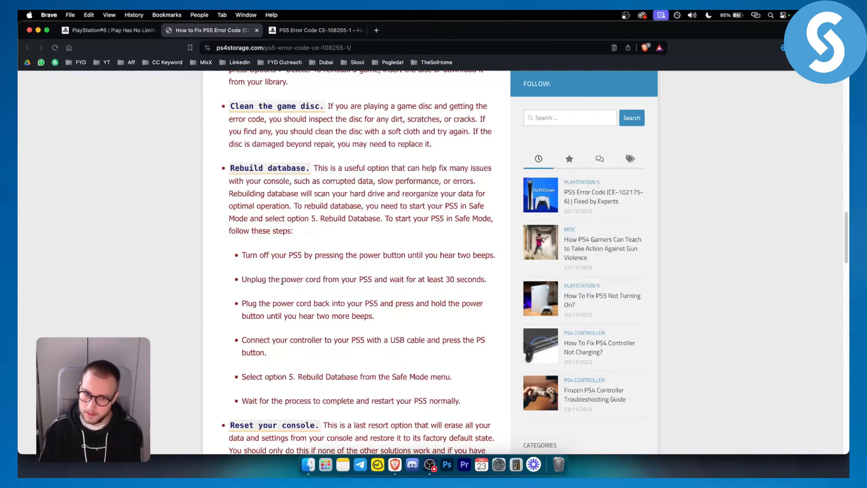
# Step: Highlight the unplug, plug-the-power-cord-back-in and following Safe Mode steps, clearing between them
pyautogui.moveTo(281, 279); pyautogui.dragTo(459, 279)
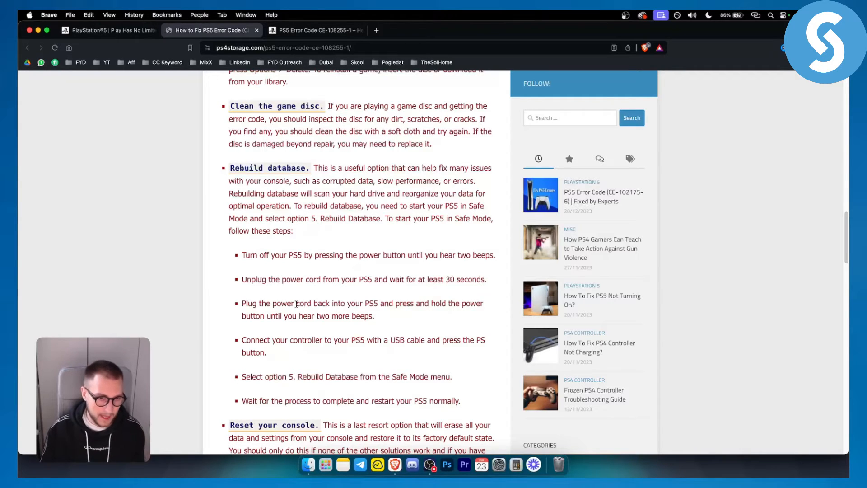
pyautogui.moveTo(294, 304); pyautogui.dragTo(380, 304)
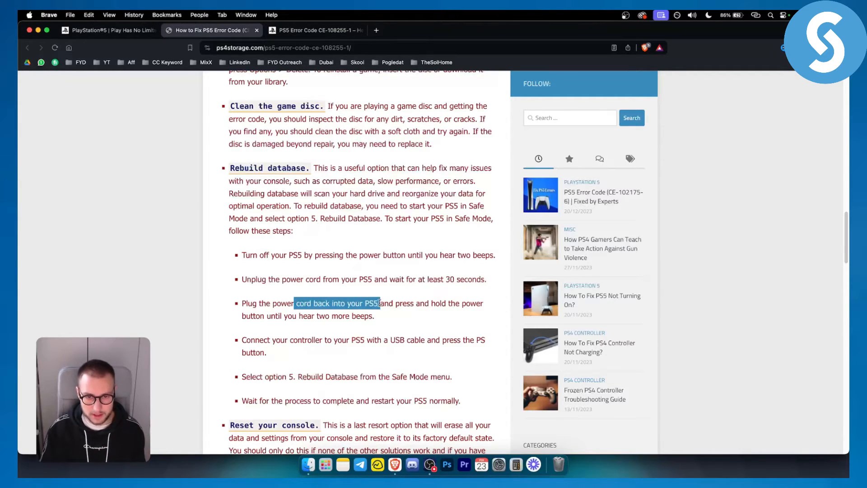
pyautogui.click(422, 316)
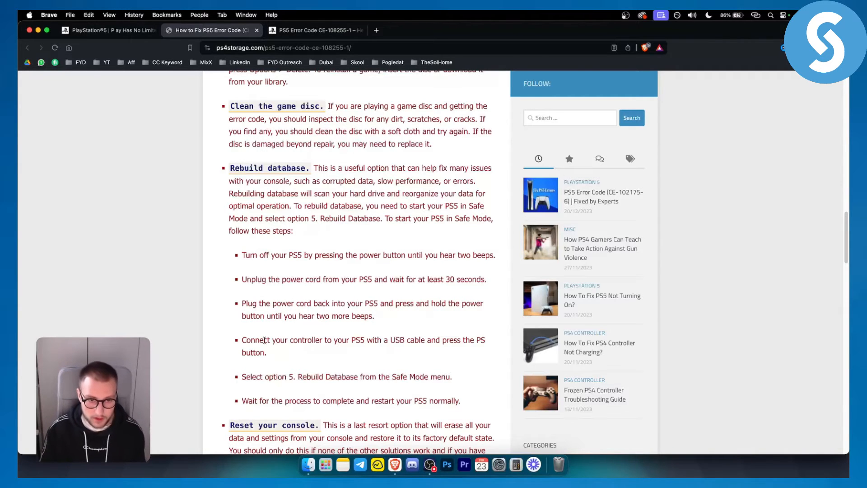
pyautogui.moveTo(269, 339); pyautogui.dragTo(366, 340)
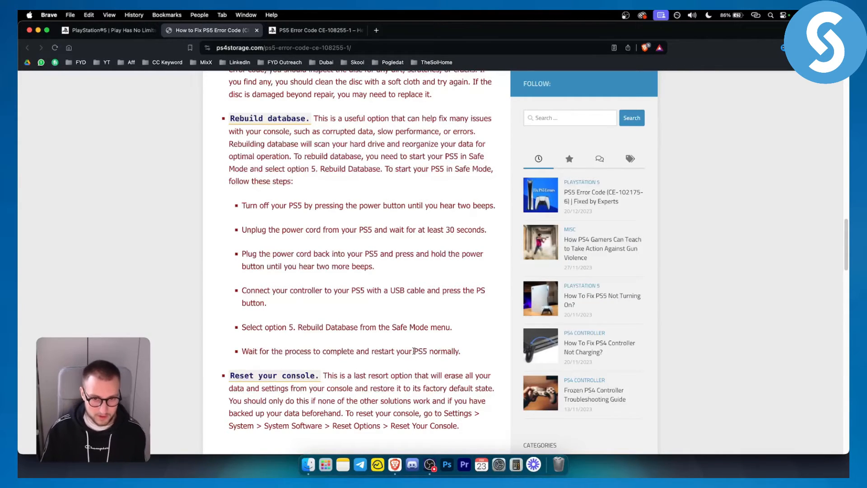
# Step: Scroll to the 'Reset your console' fix and switch to PlayStation's official CE-108255-1 support page
pyautogui.scroll(-3)
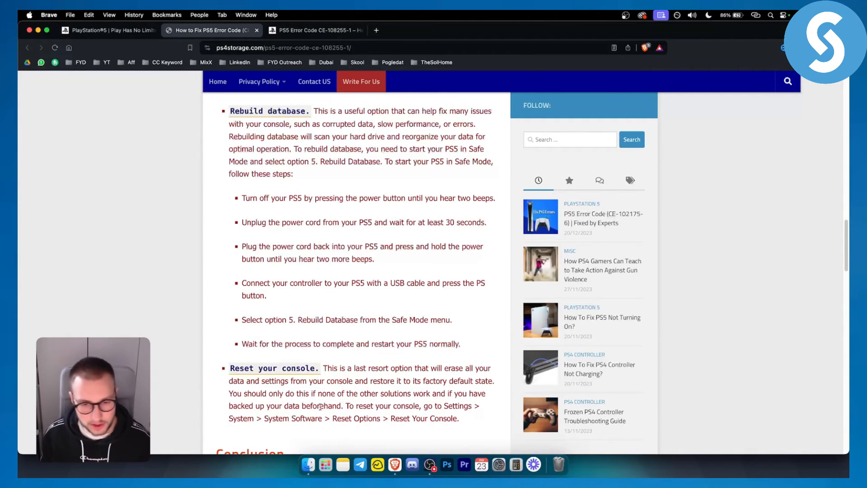
pyautogui.click(314, 30)
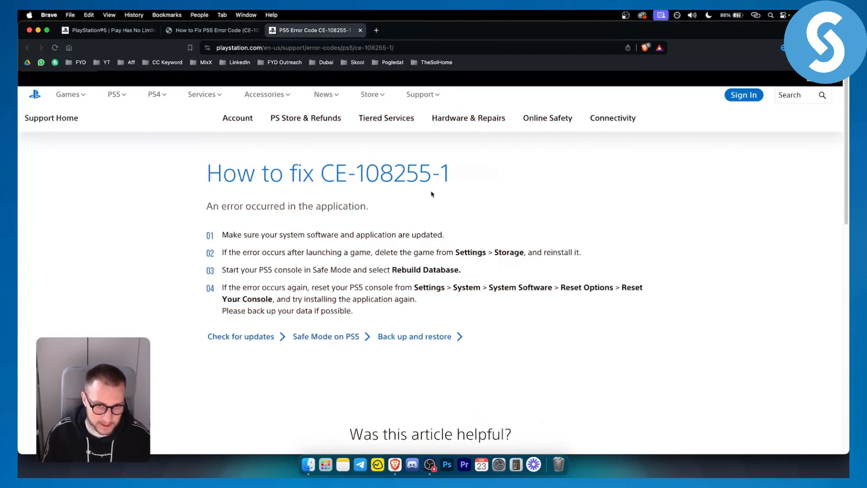
# Step: Highlight step 02: delete the game via Settings > Storage and reinstall it
pyautogui.moveTo(278, 235); pyautogui.dragTo(444, 235)
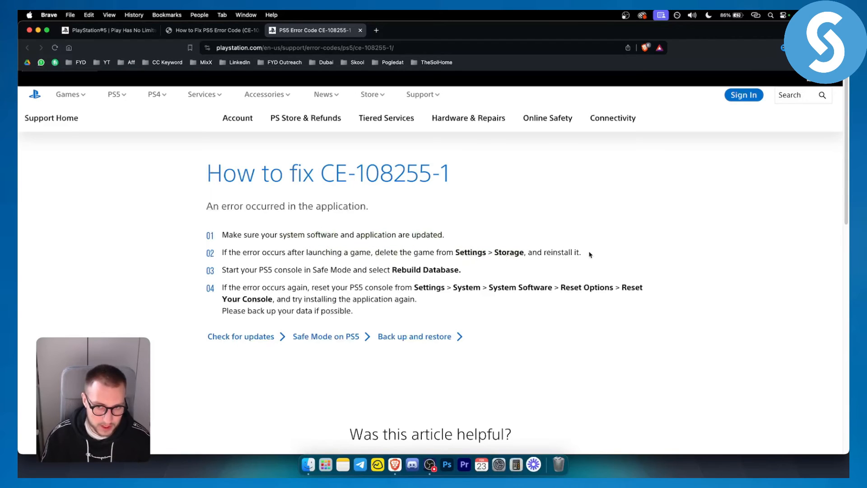
pyautogui.moveTo(222, 252); pyautogui.dragTo(581, 252)
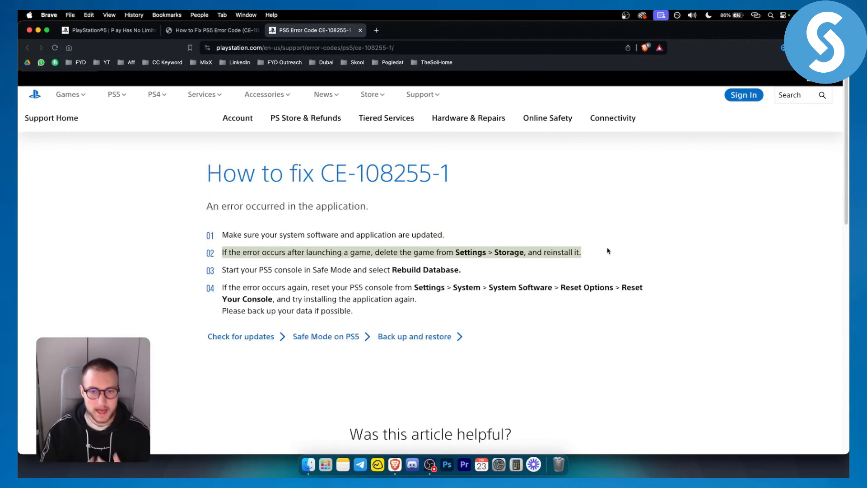